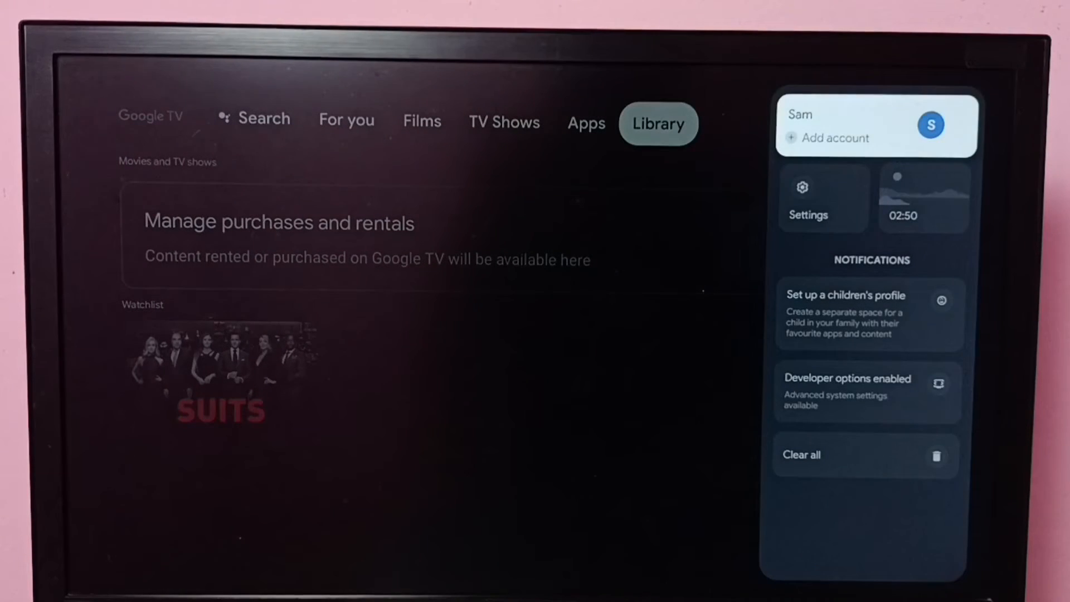
- Navigate from Settings through Apps to the Sony LIV app info page
{"action": "left_click", "coordinate": [808, 196]}
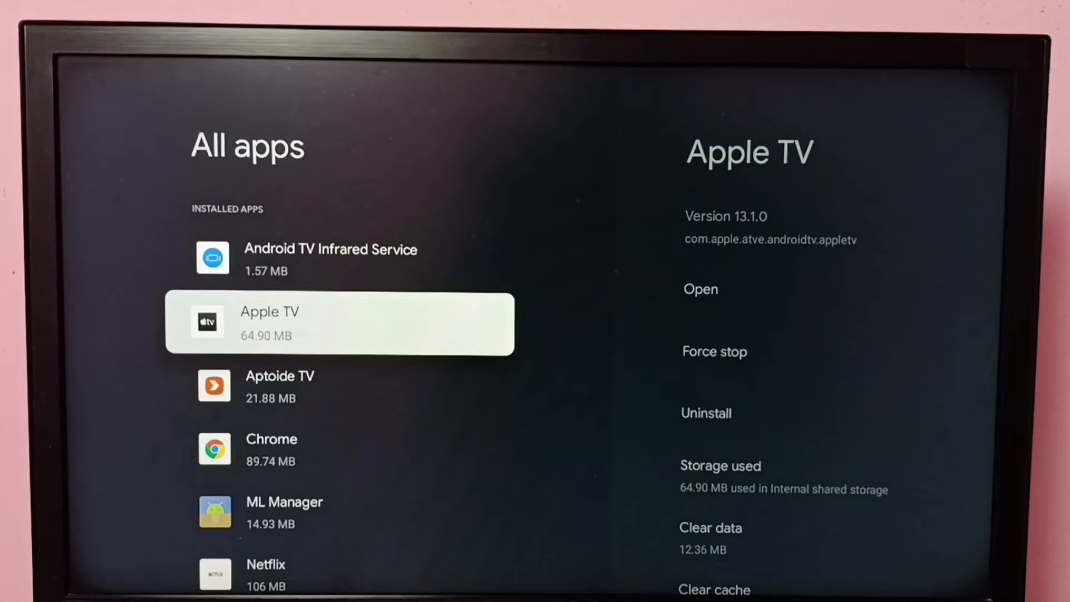
{"action": "scroll", "scroll_direction": "down", "scroll_amount": 3}
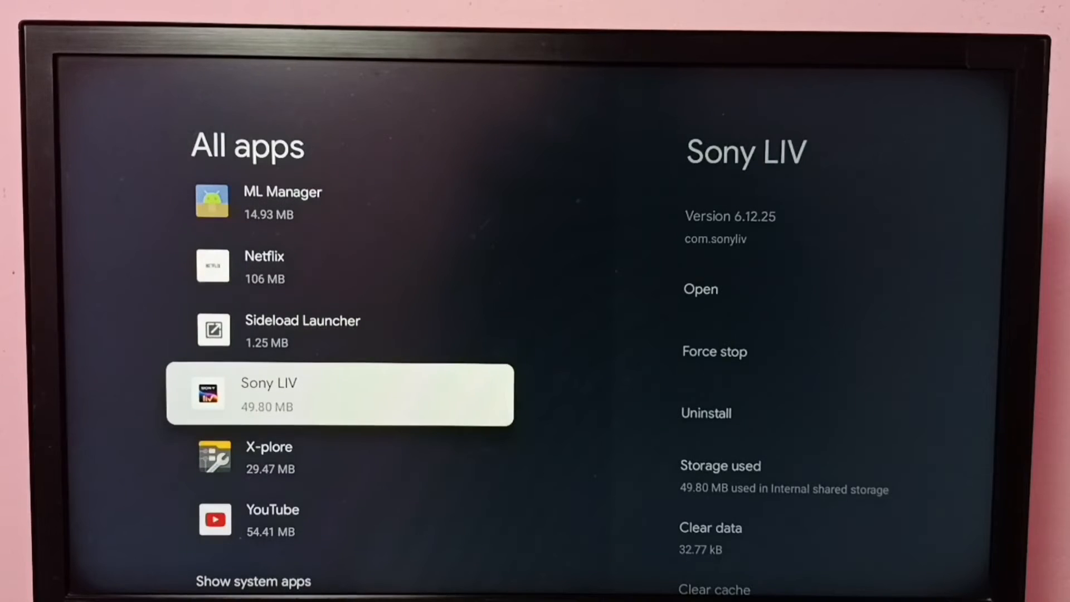
{"action": "left_click", "coordinate": [339, 394]}
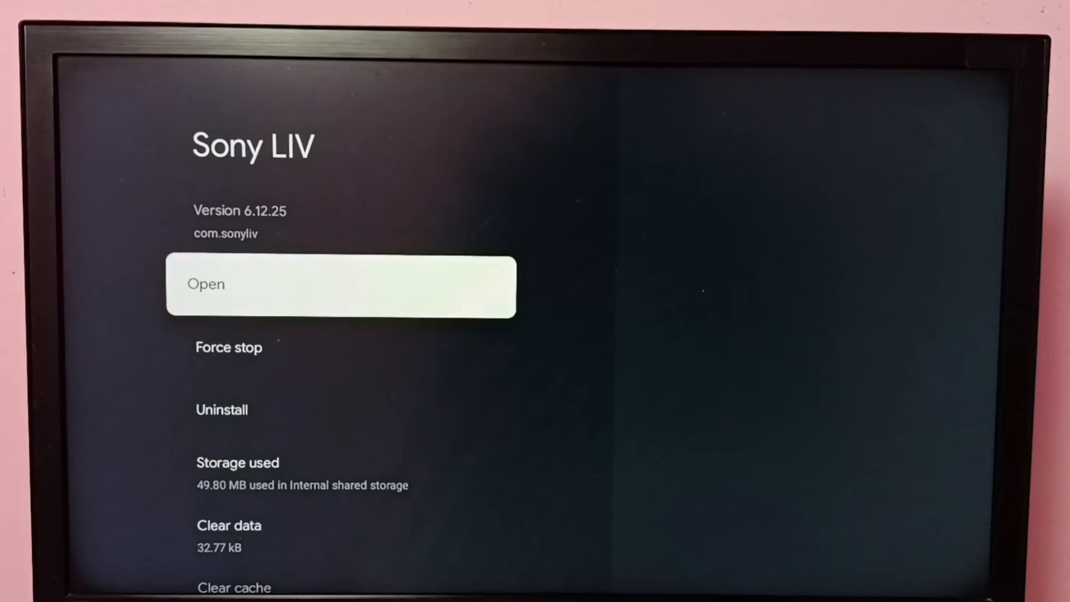
{"action": "scroll", "scroll_direction": "down", "scroll_amount": 3}
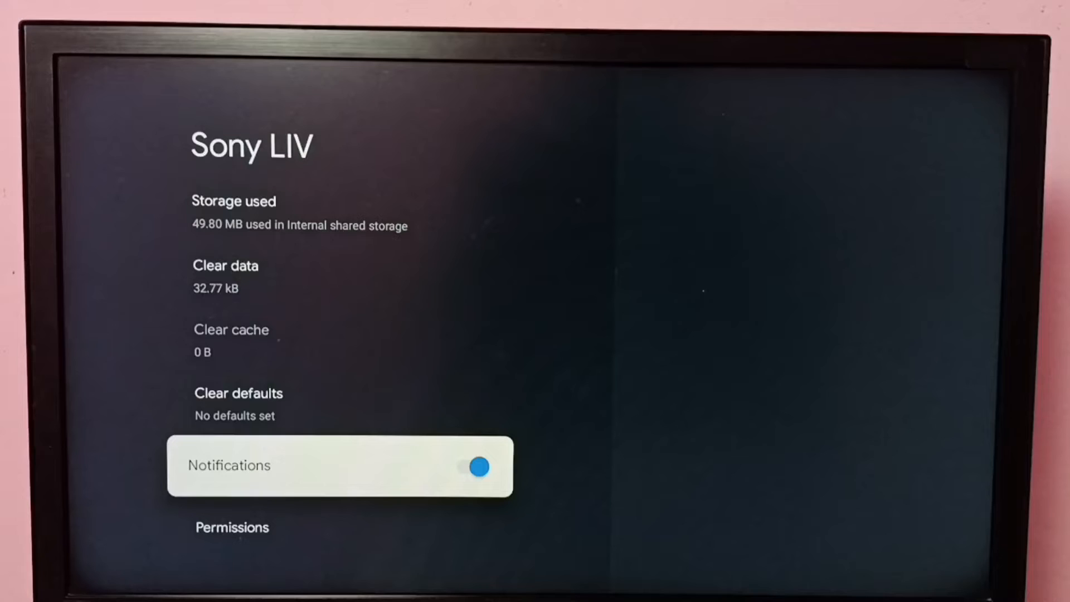
- Switch Sony LIV's Notifications toggle off, then back on
{"action": "left_click", "coordinate": [476, 466]}
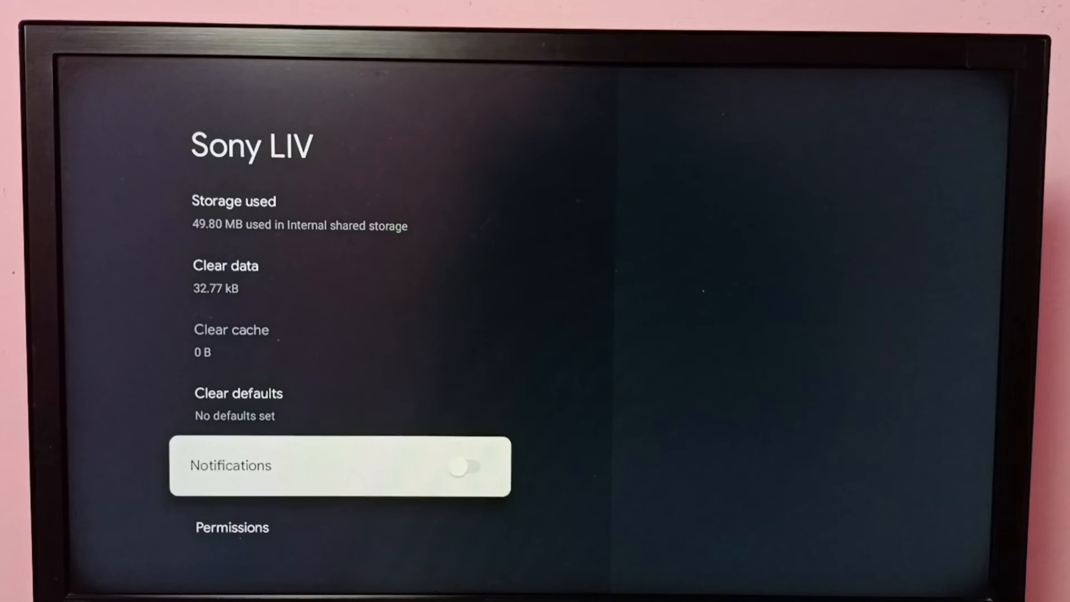
{"action": "left_click", "coordinate": [470, 466]}
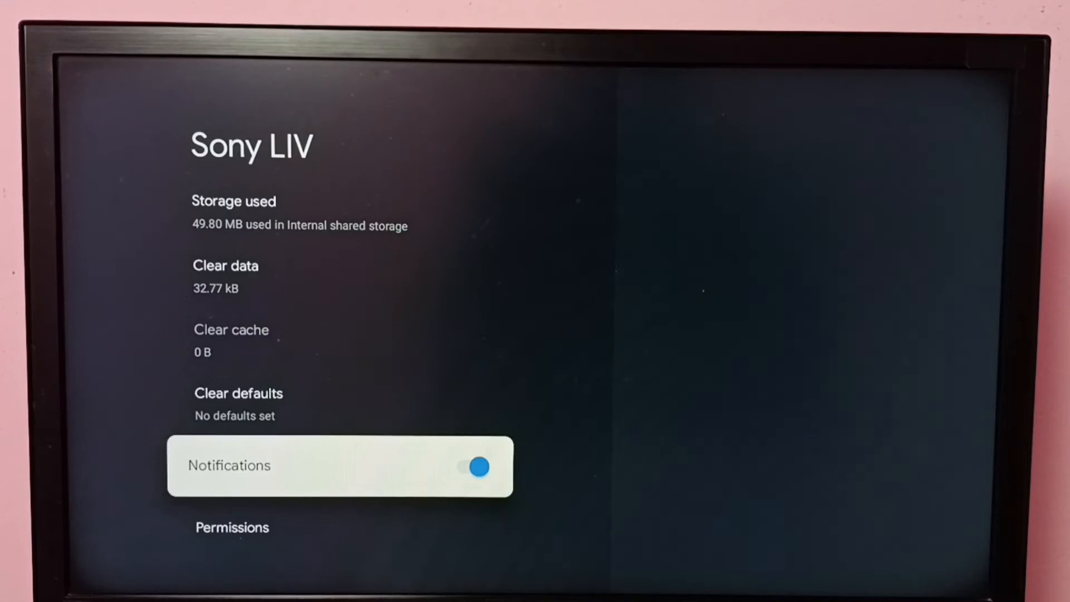
{"action": "scroll", "scroll_direction": "up", "scroll_amount": 3}
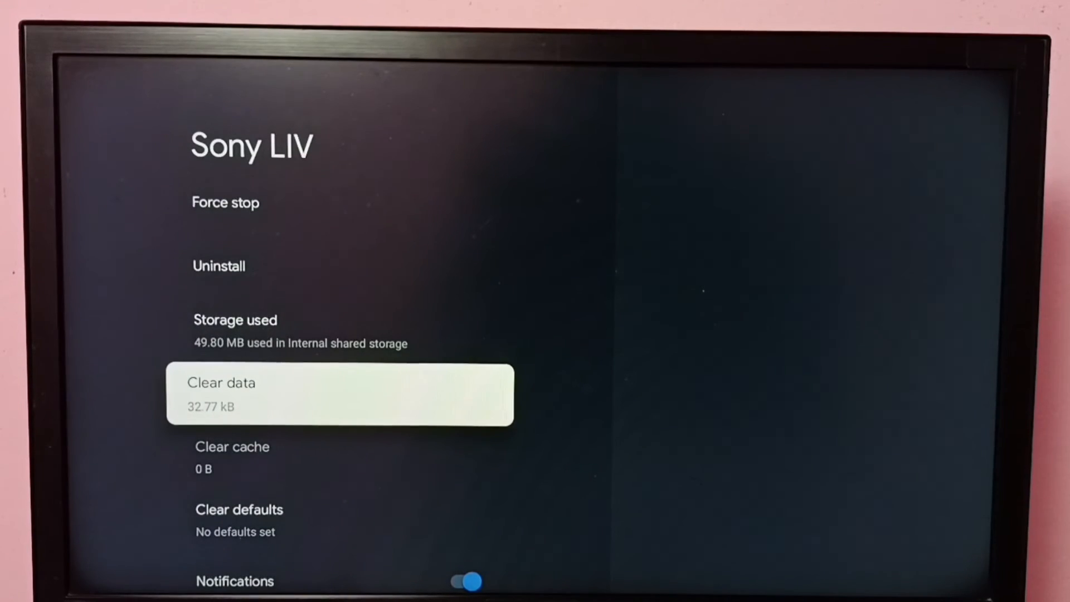
{"action": "scroll", "scroll_direction": "up", "scroll_amount": 3}
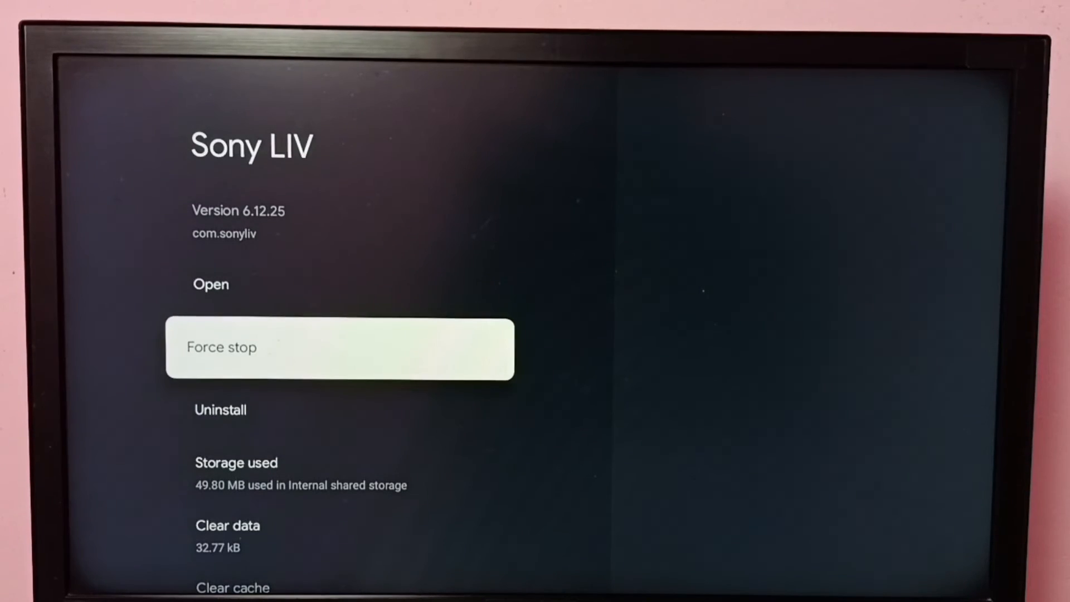
{"action": "scroll", "scroll_direction": "down", "scroll_amount": 3}
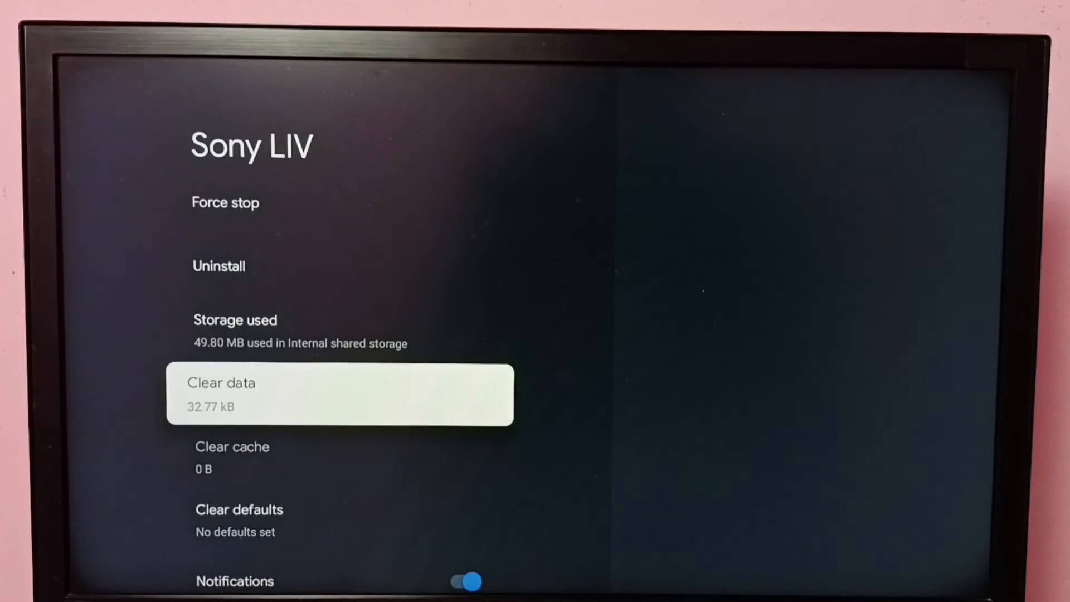
{"action": "scroll", "scroll_direction": "down", "scroll_amount": 3}
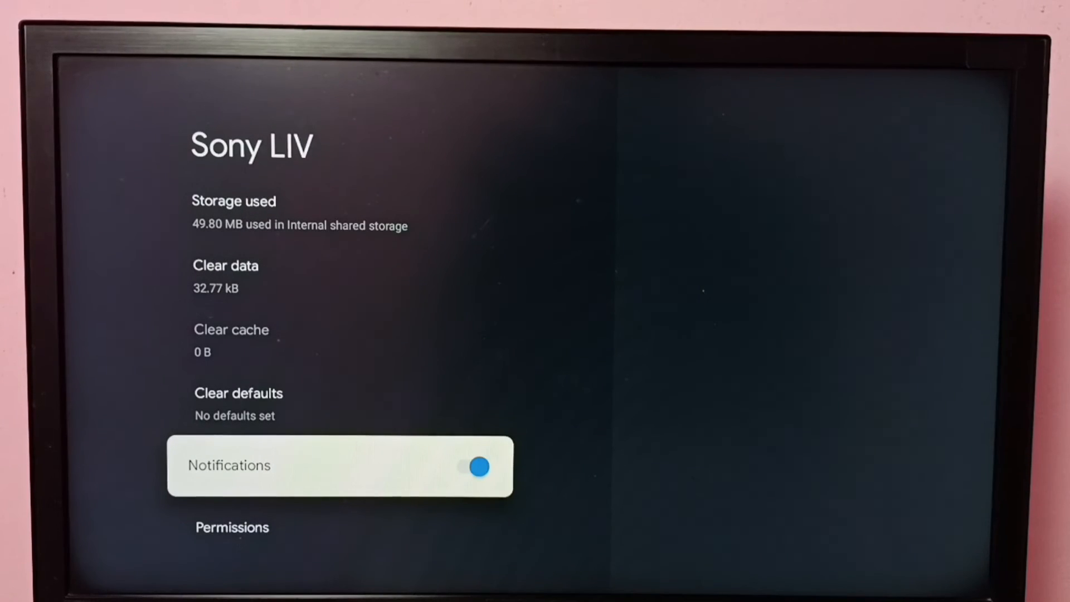